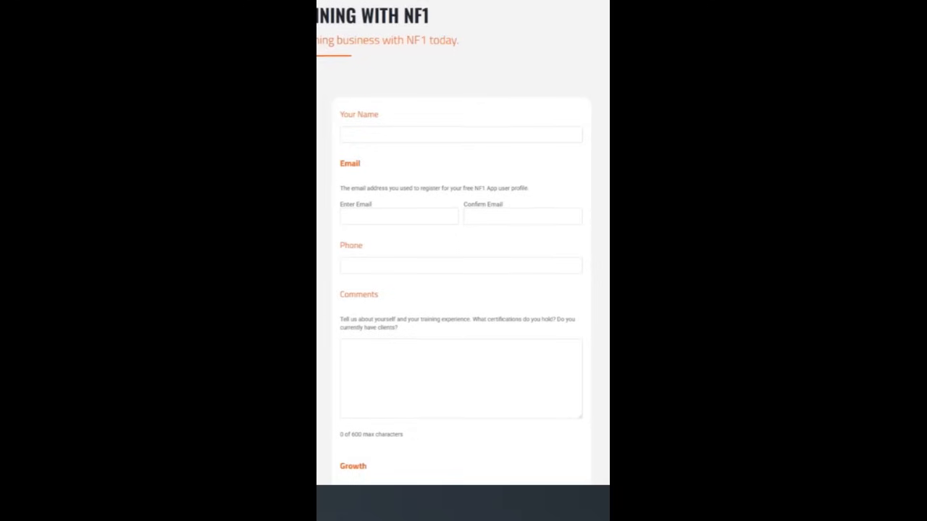
Scroll through the Apply to Train form fields down to the sign-in screen
{"action": "scroll", "scroll_direction": "down", "scroll_amount": 3}
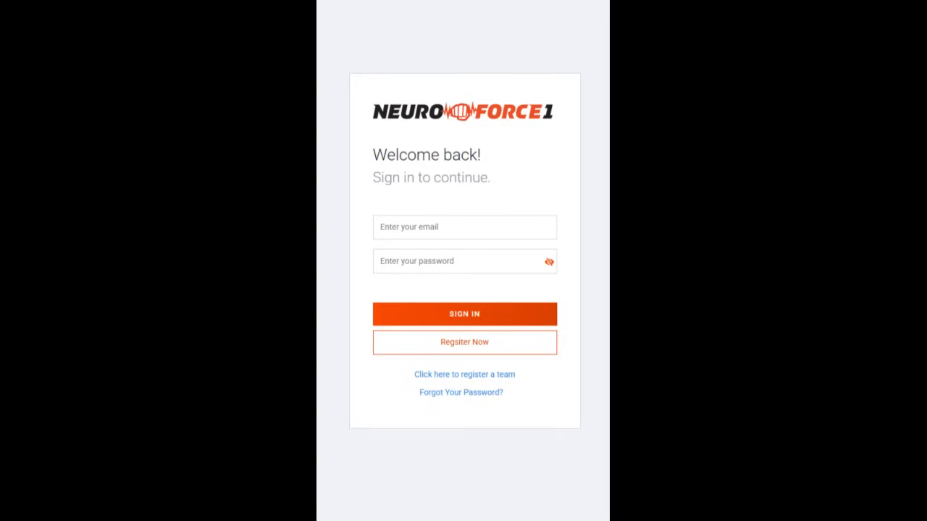
Sign in and land on the Home tab with the readiness score and assigned workout
{"action": "left_click", "coordinate": [464, 313]}
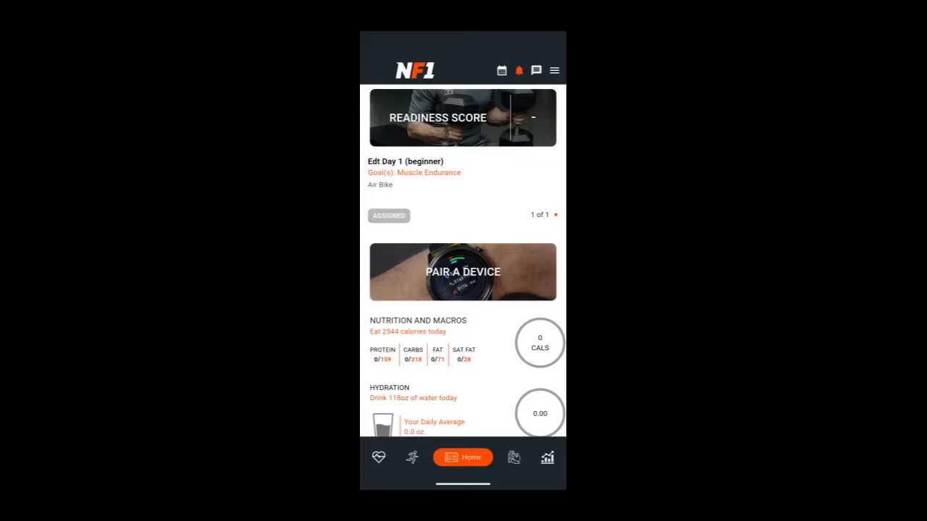
Accept the Trainer Invite from the bell notifications, confirming Yes in the dialog
{"action": "left_click", "coordinate": [519, 70]}
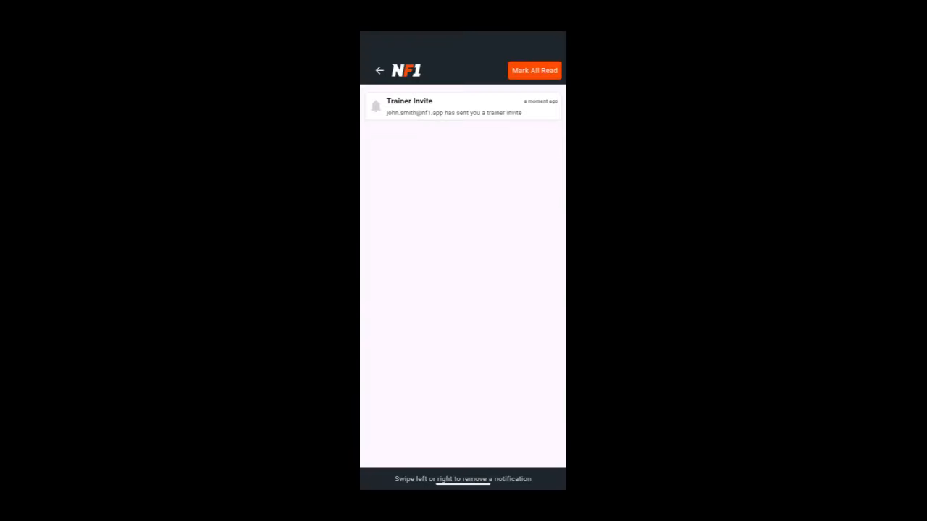
{"action": "left_click", "coordinate": [462, 108]}
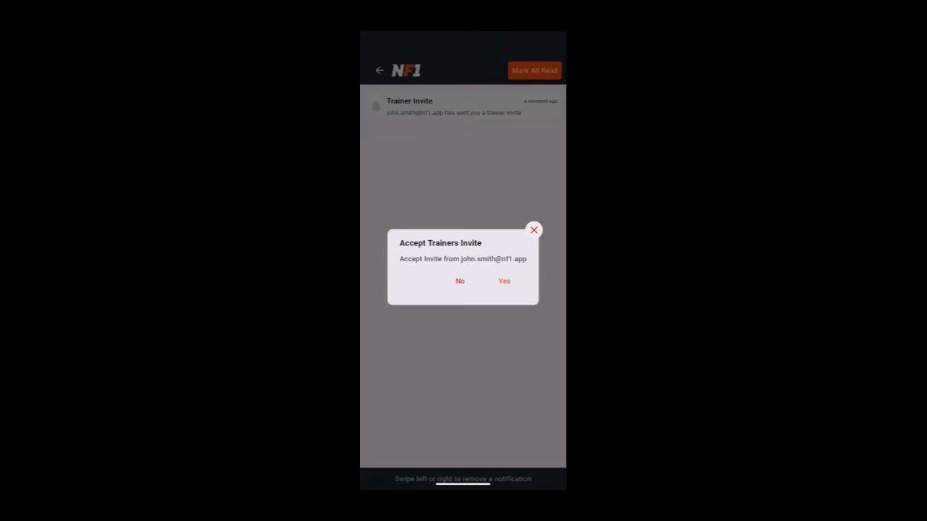
{"action": "left_click", "coordinate": [504, 281]}
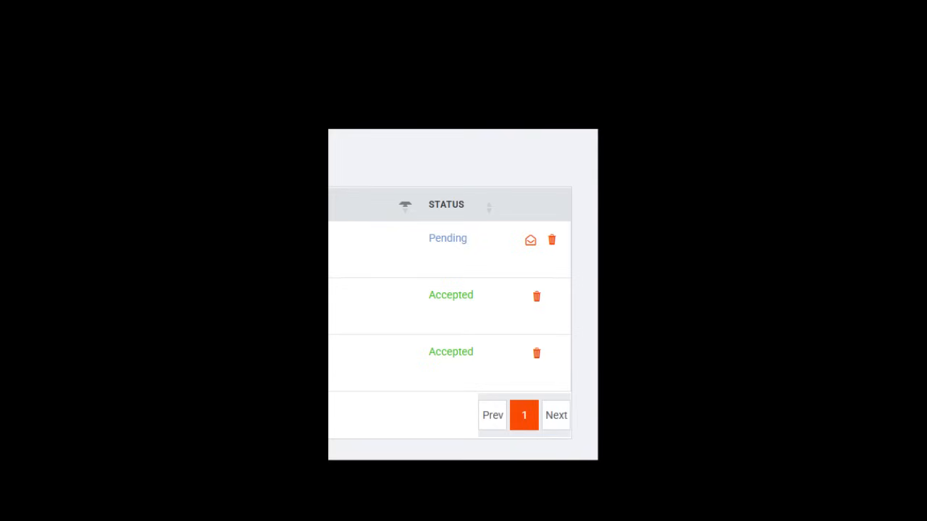
View the Accepted client's profile with their September workout calendar and nutrition summary
{"action": "left_click", "coordinate": [530, 239]}
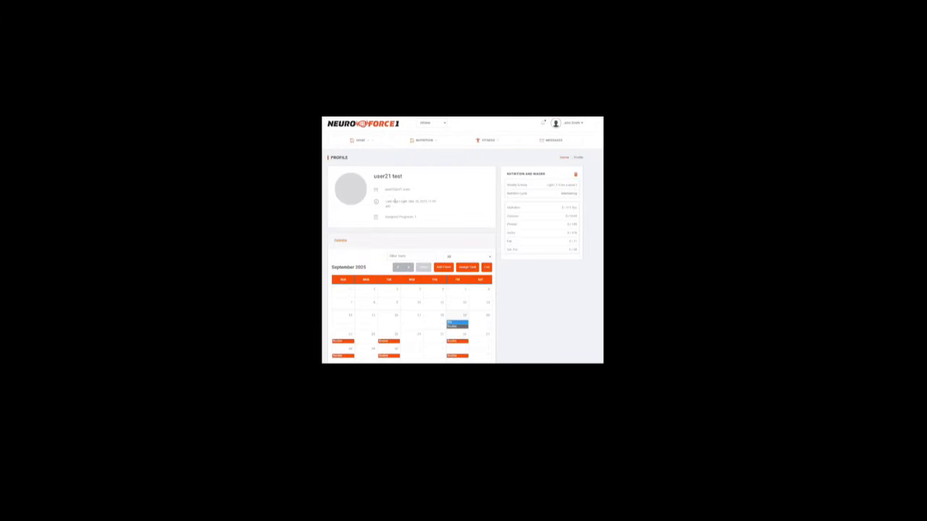
Scroll past the client profile to the mobile Home tab with the assigned beginner workout
{"action": "scroll", "scroll_direction": "down", "scroll_amount": 3}
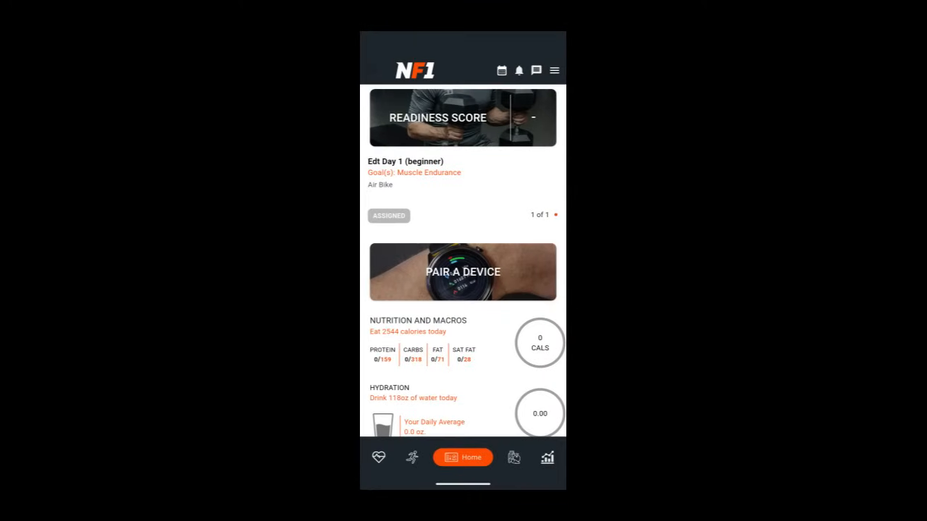
View the performance report's trend chart and scroll through the exercise data table
{"action": "left_click", "coordinate": [501, 70]}
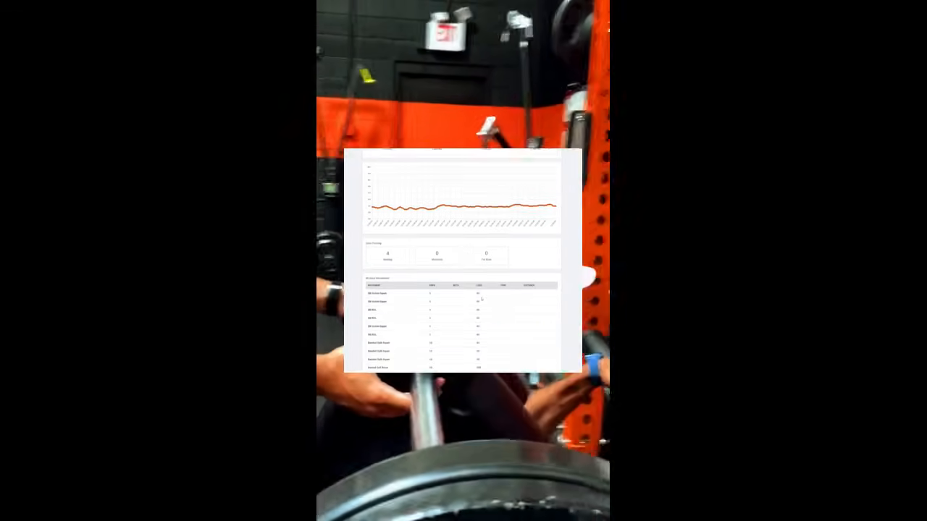
{"action": "scroll", "scroll_direction": "down", "scroll_amount": 3}
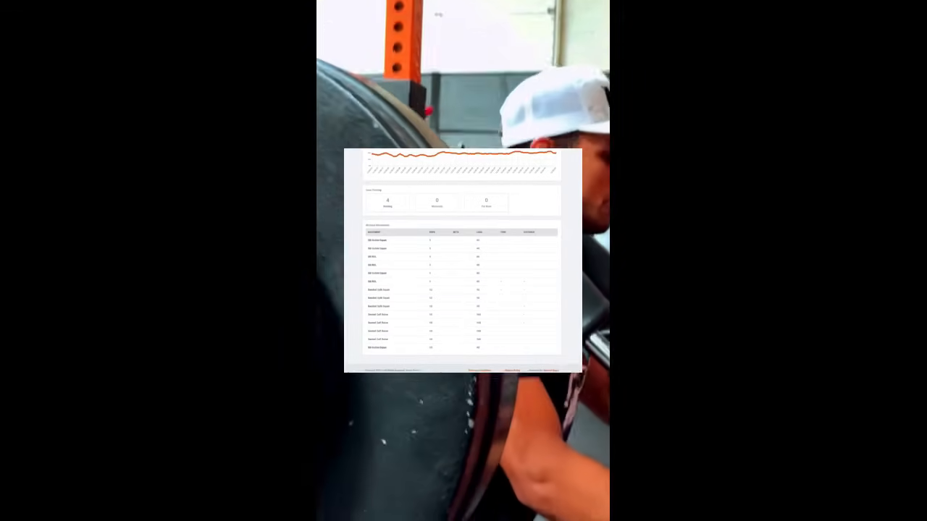